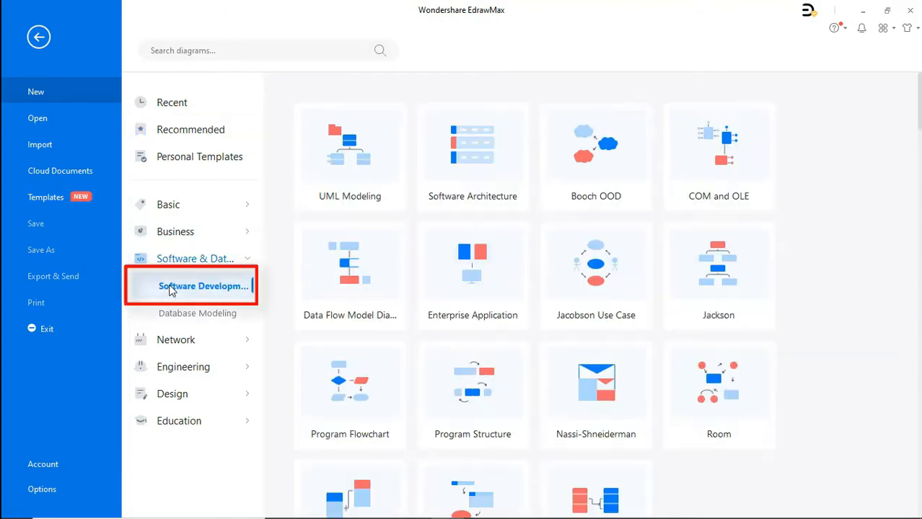
mouse_move(343, 166)
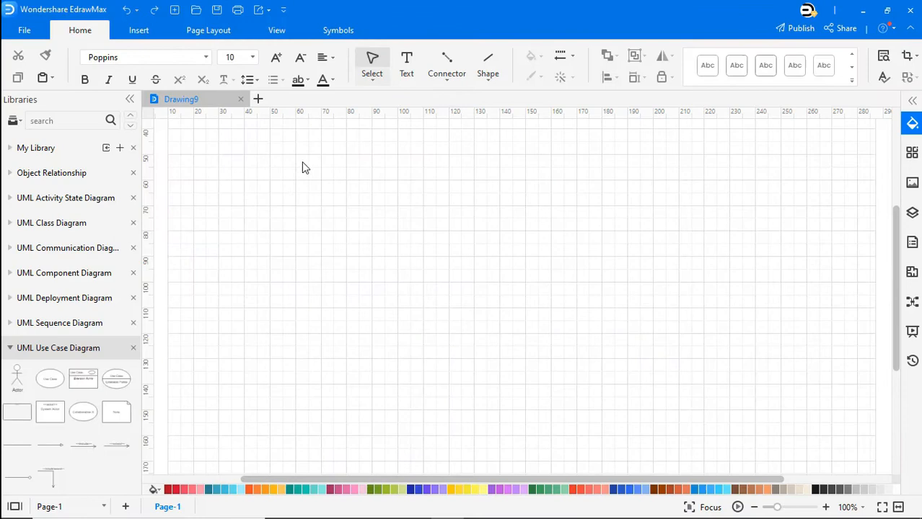
Place state boxes from the UML library and name them Off, Self Test, Maintenance, Out of Service.
left_click(65, 197)
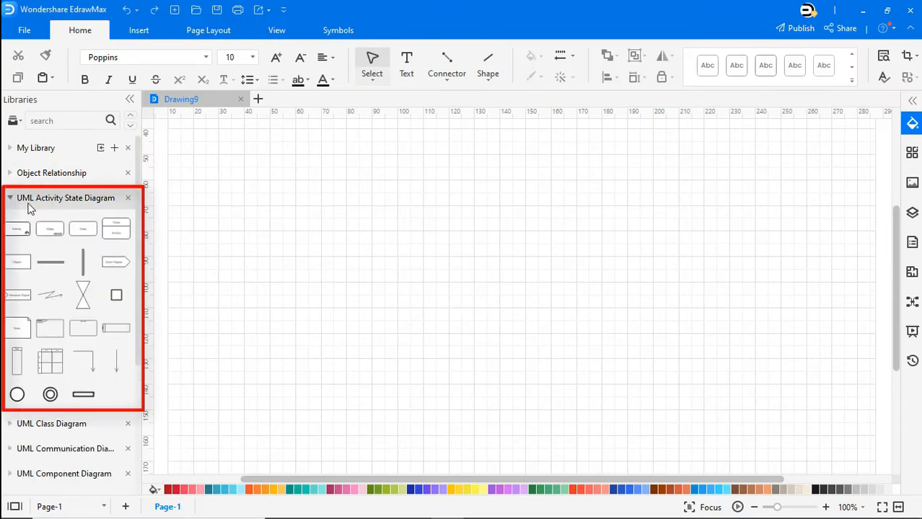
mouse_move(128, 389)
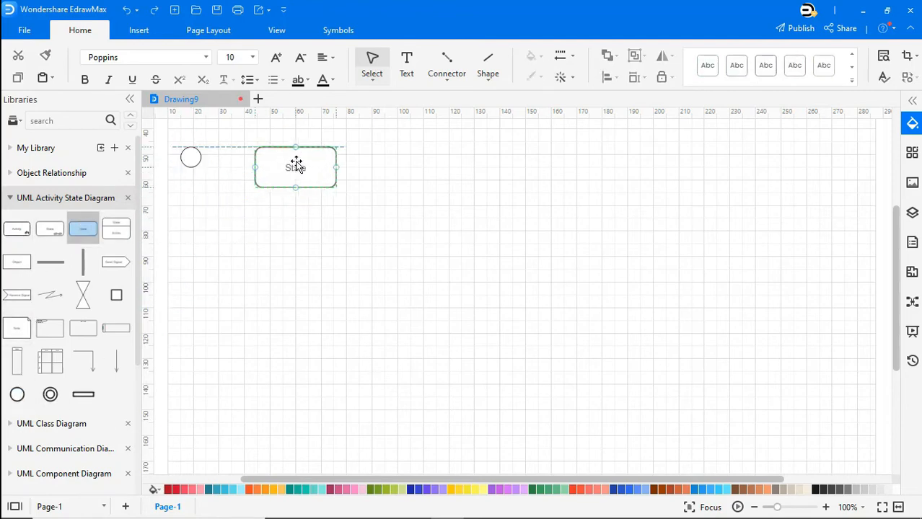
left_click_drag(295, 168, 310, 157)
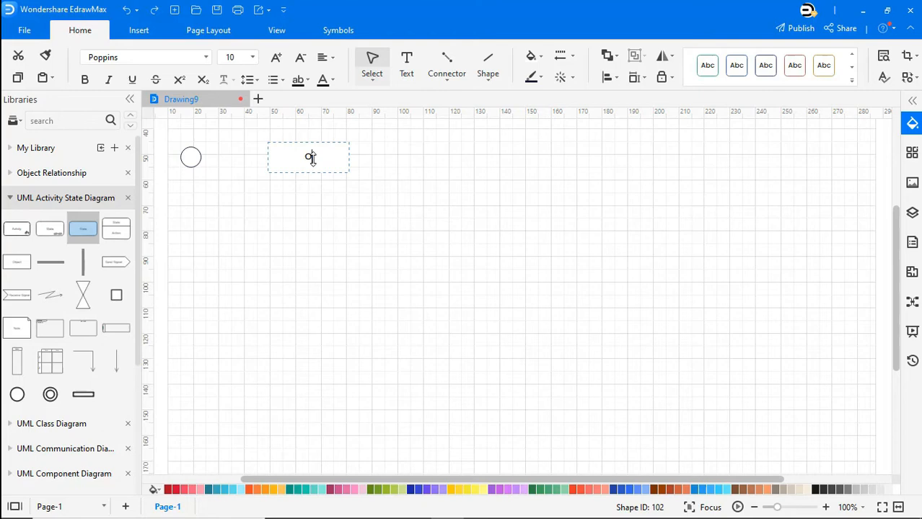
type("Off")
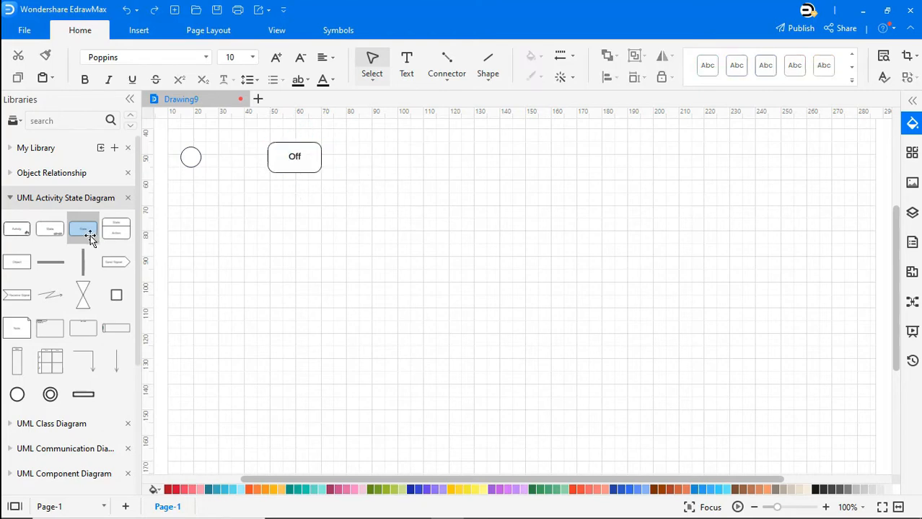
left_click_drag(83, 229, 446, 216)
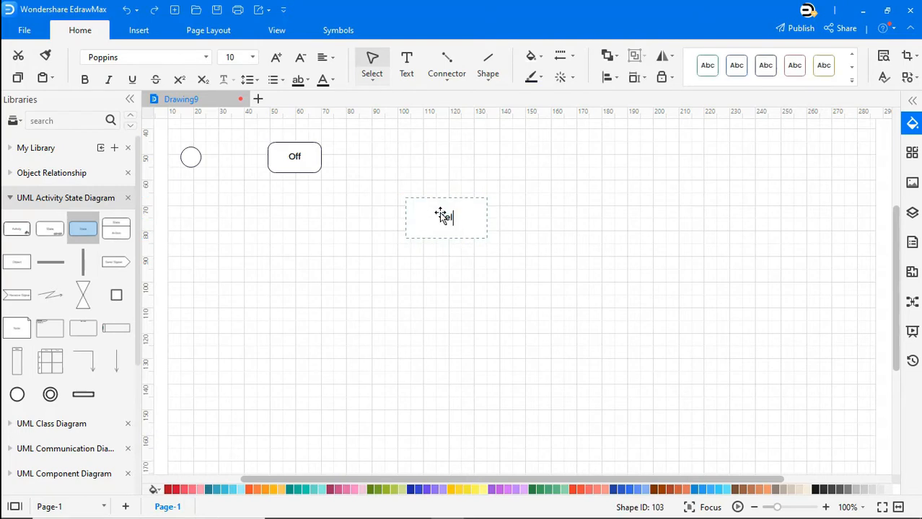
type("Self Test")
type("Mo")
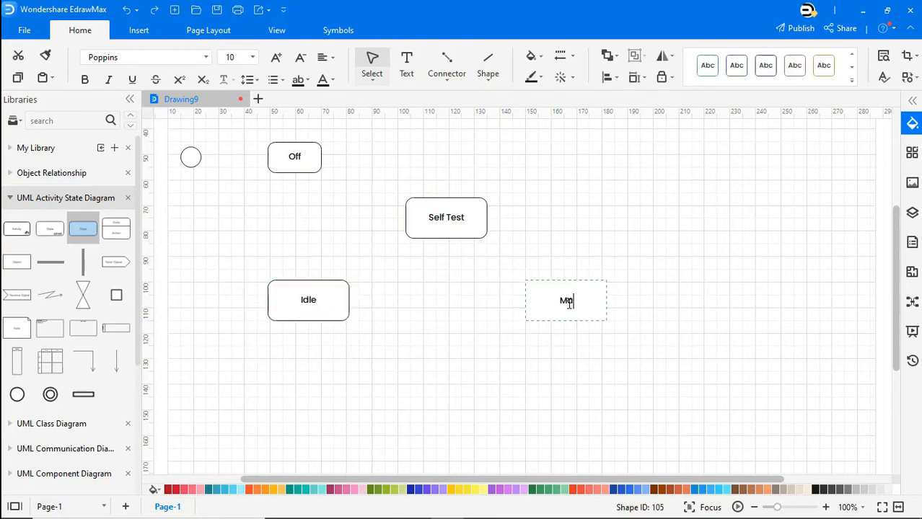
type("aintenance")
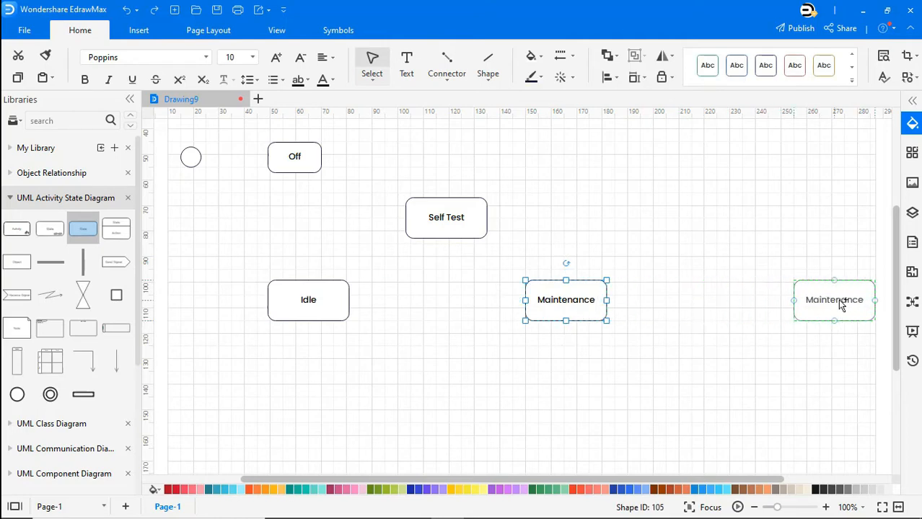
type("Out of Service")
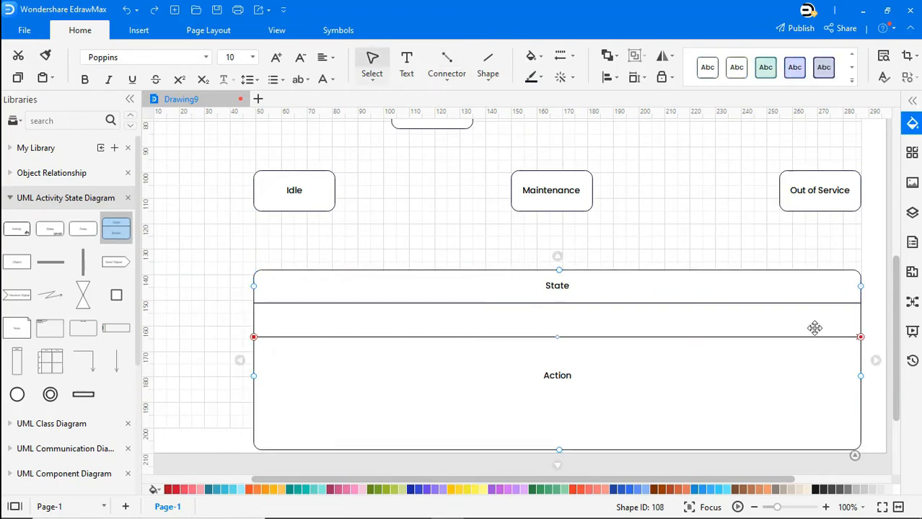
Retitle the composite state Serving Customer and name its Customer Authentication and Transaction substates.
double_click(557, 286)
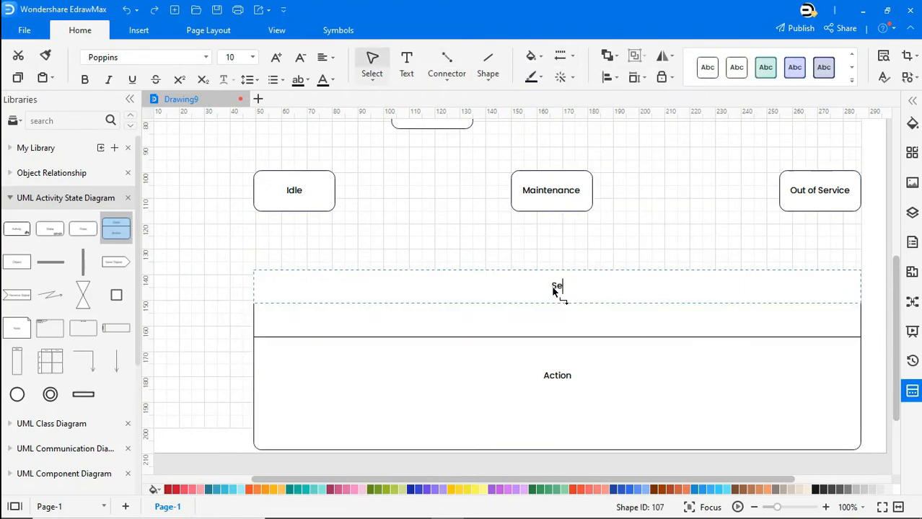
type("erving Customer")
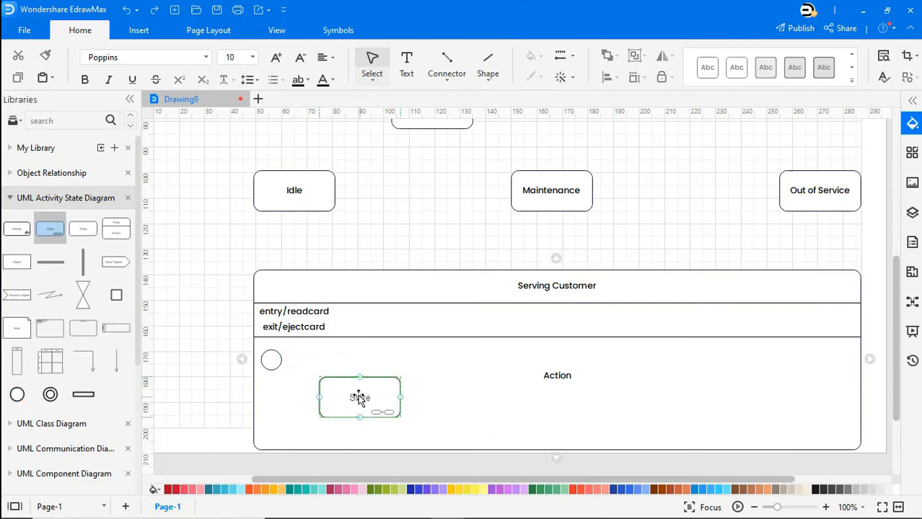
type("Customer Authentication")
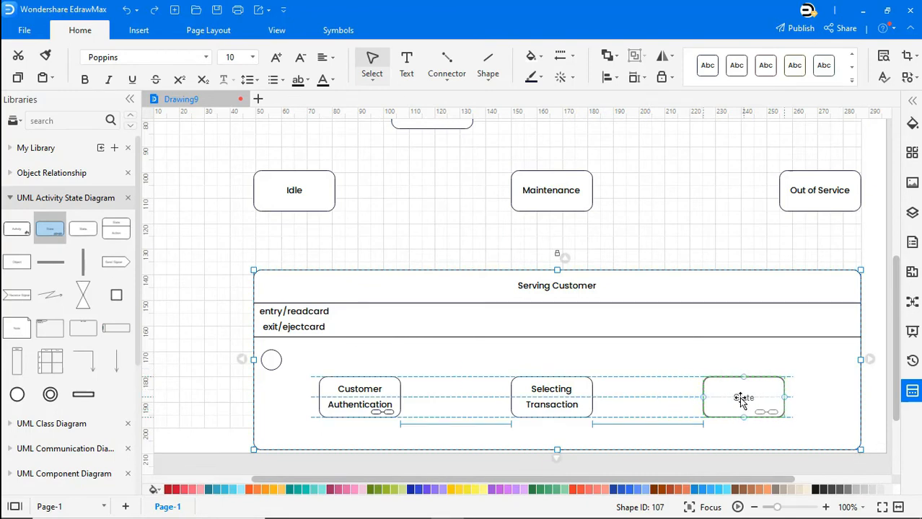
type("Transactio")
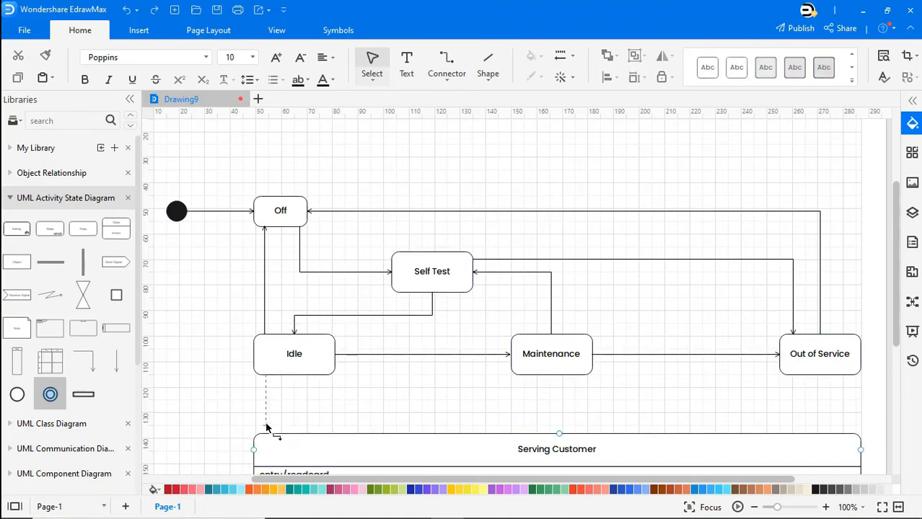
Connect Idle to the Serving Customer state and fill the inner start circle blue.
left_click(282, 404)
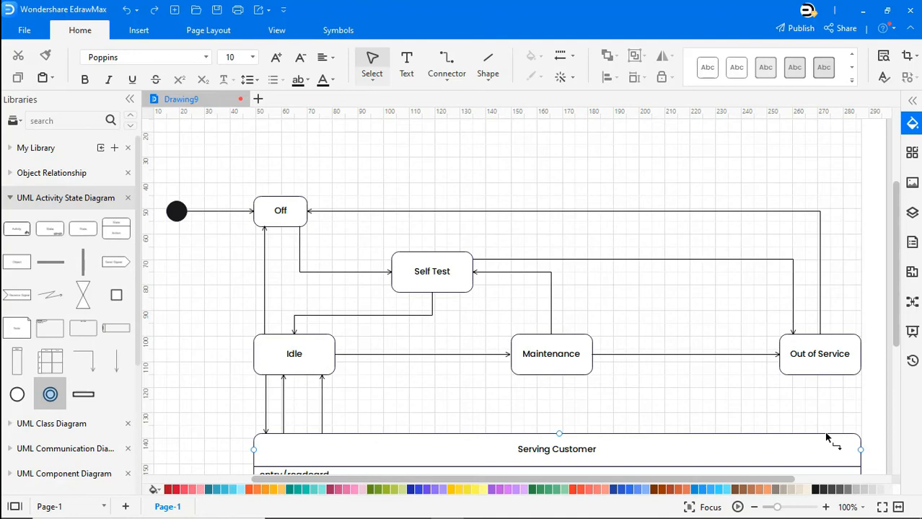
scroll("down", 3)
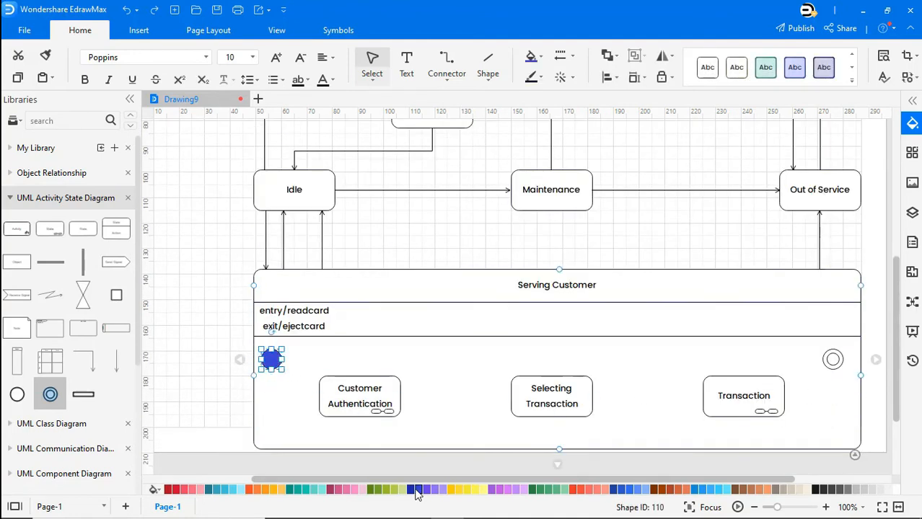
left_click(446, 65)
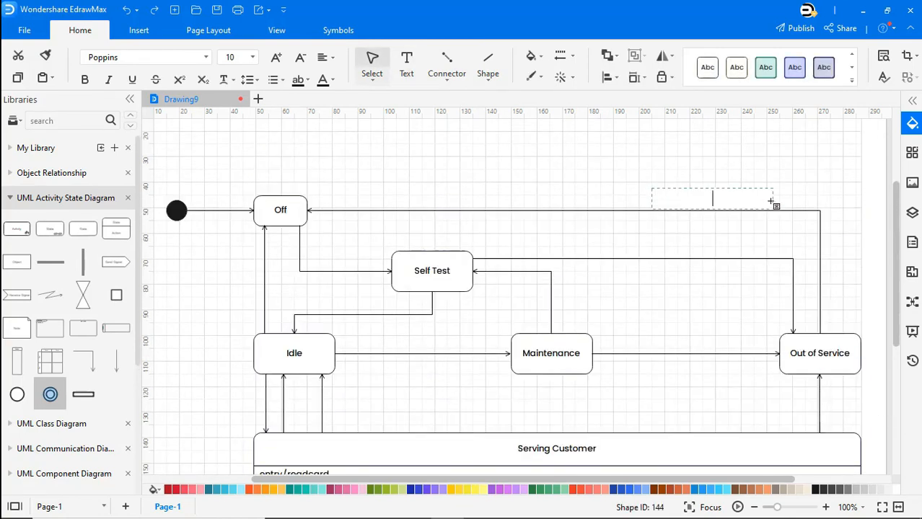
Label a transition 'turn off/shut' and scroll down through the diagram.
type("turn off/shutdown")
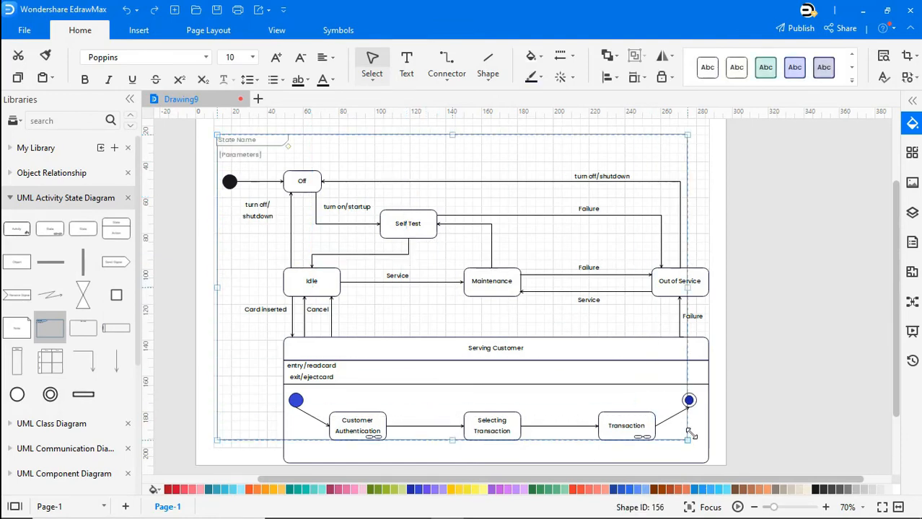
scroll("down", 3)
type("Machine Bank ATM")
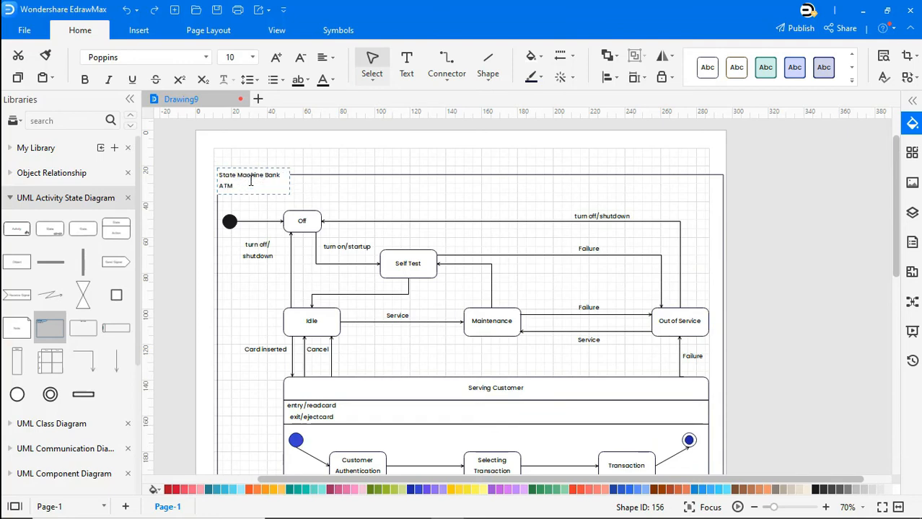
Make the State Machine Bank ATM title bold and bring up the page layout settings.
left_click(249, 180)
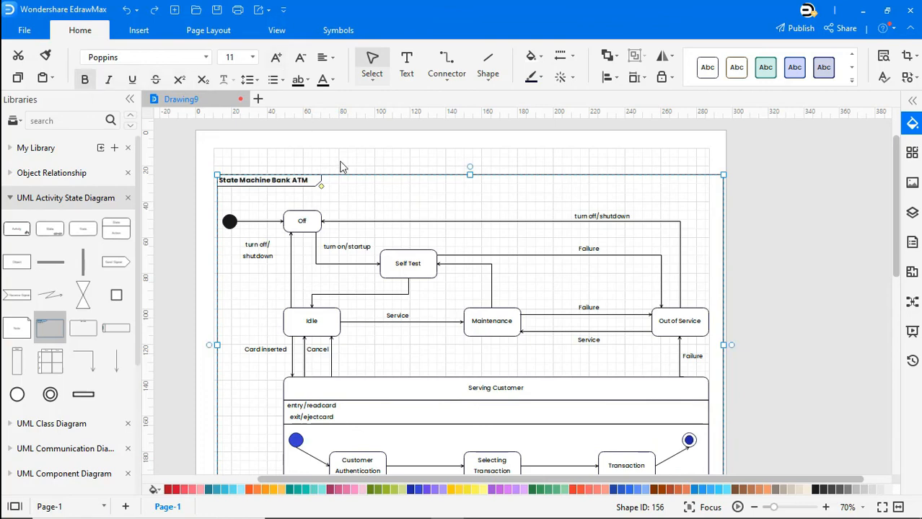
left_click(211, 31)
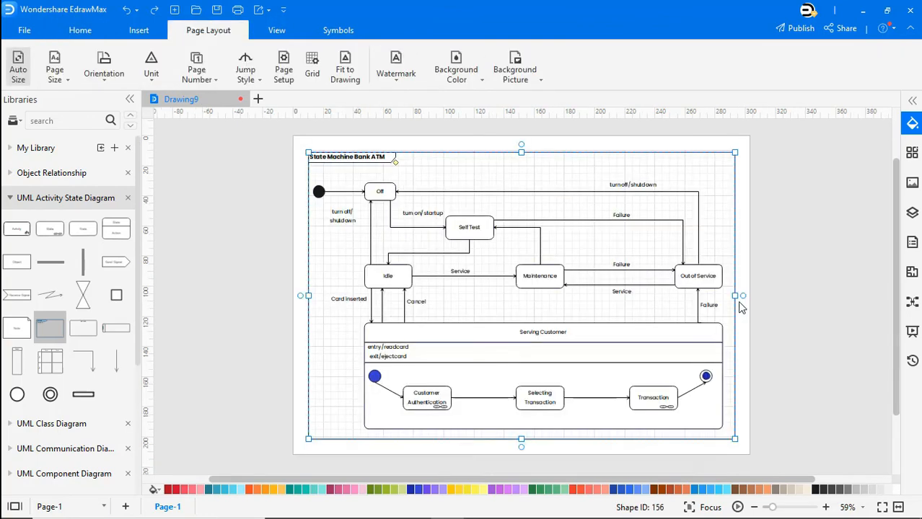
Fill the top-level states light blue and substates green, then present full-screen from the beginning.
left_click(382, 191)
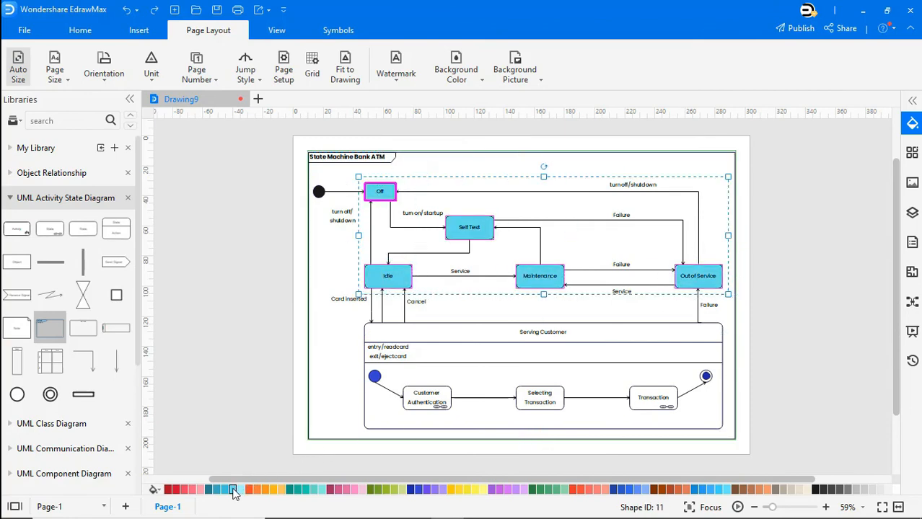
left_click(425, 398)
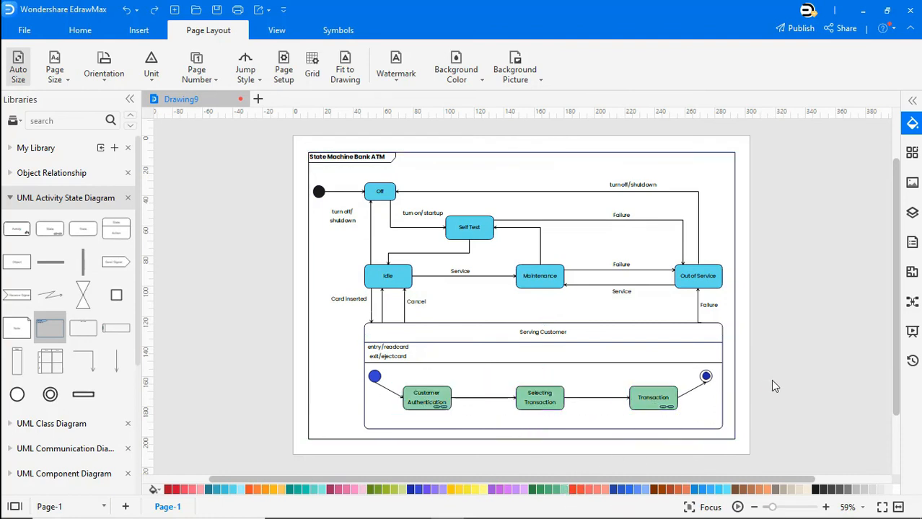
left_click(275, 30)
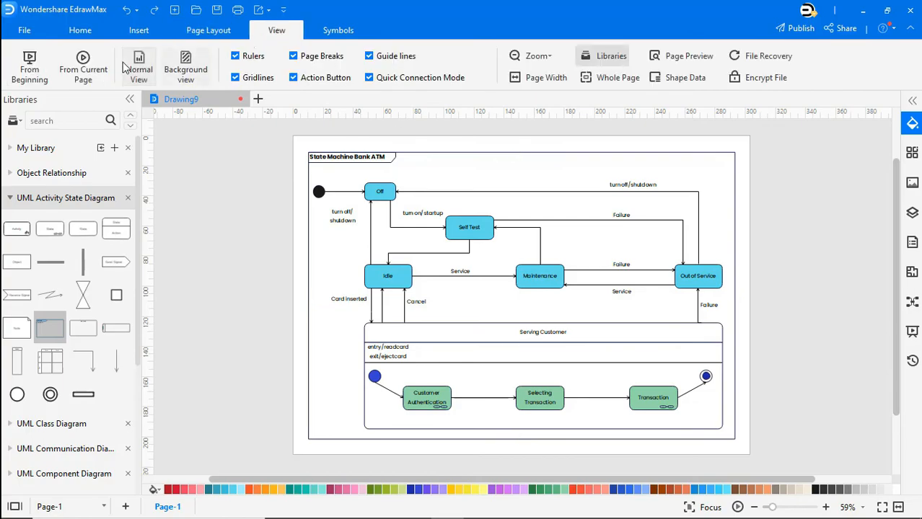
left_click(706, 508)
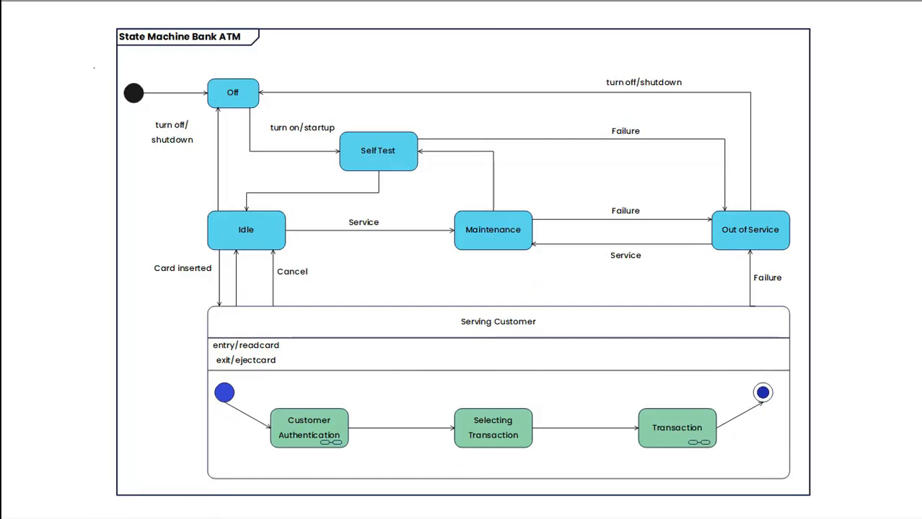